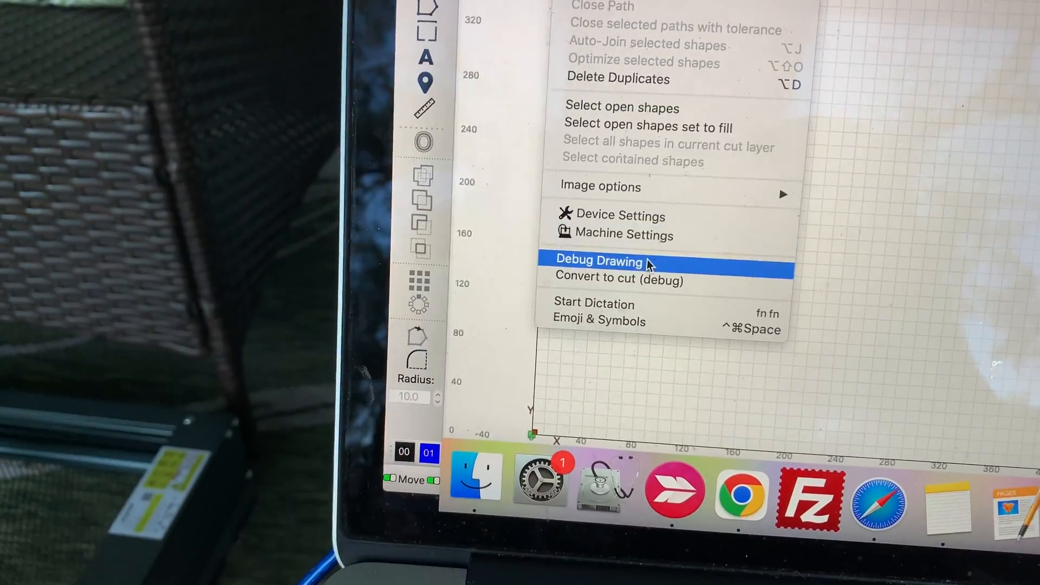
- Load the GRBL machine settings and accept the vendor-settings warning to make parameters editable
left_click(620, 234)
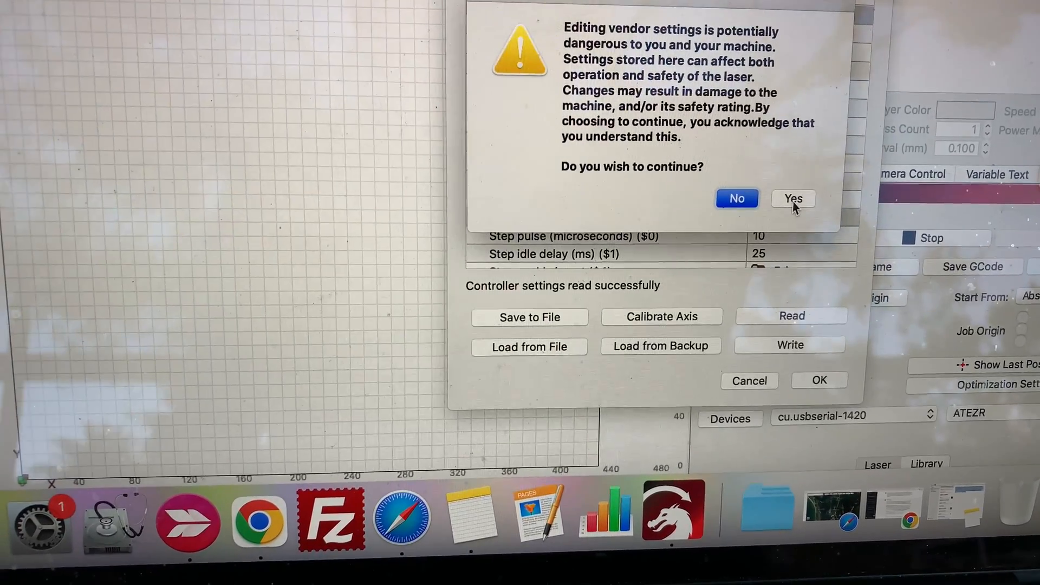
left_click(794, 198)
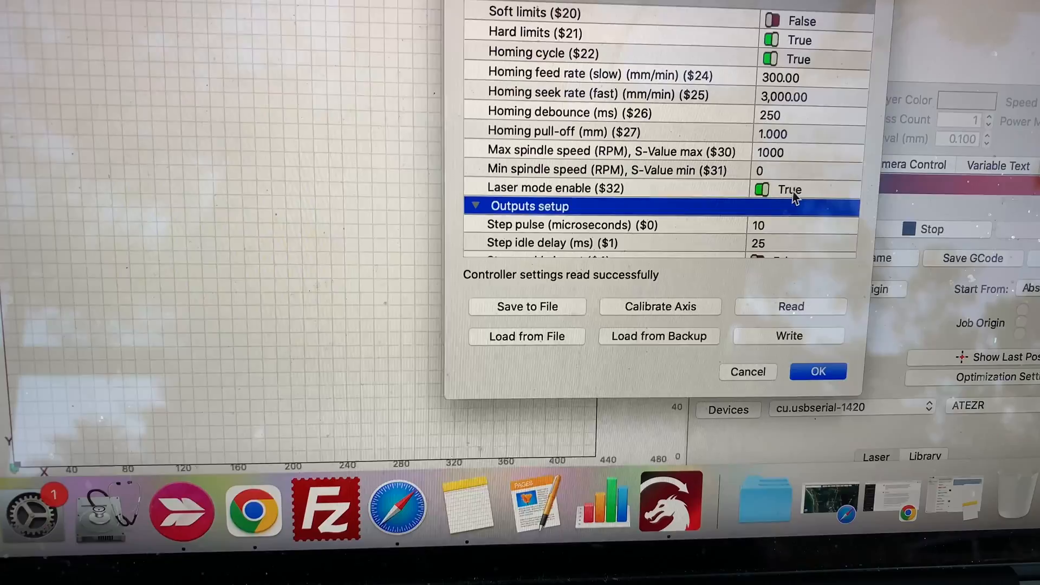